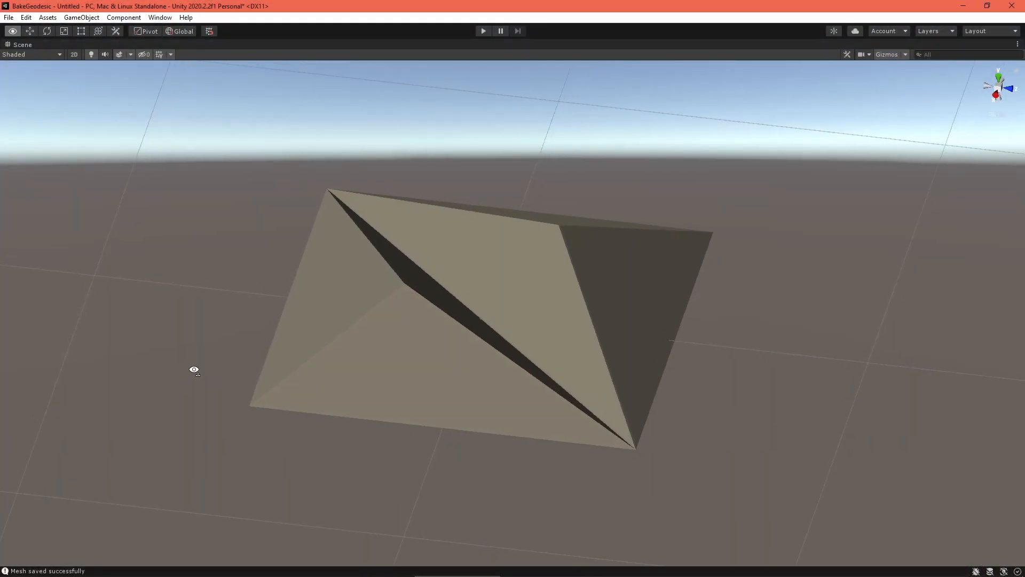
Orbit the Scene view to inspect the pyramid mesh faces from several angles
drag(195, 370, 573, 389)
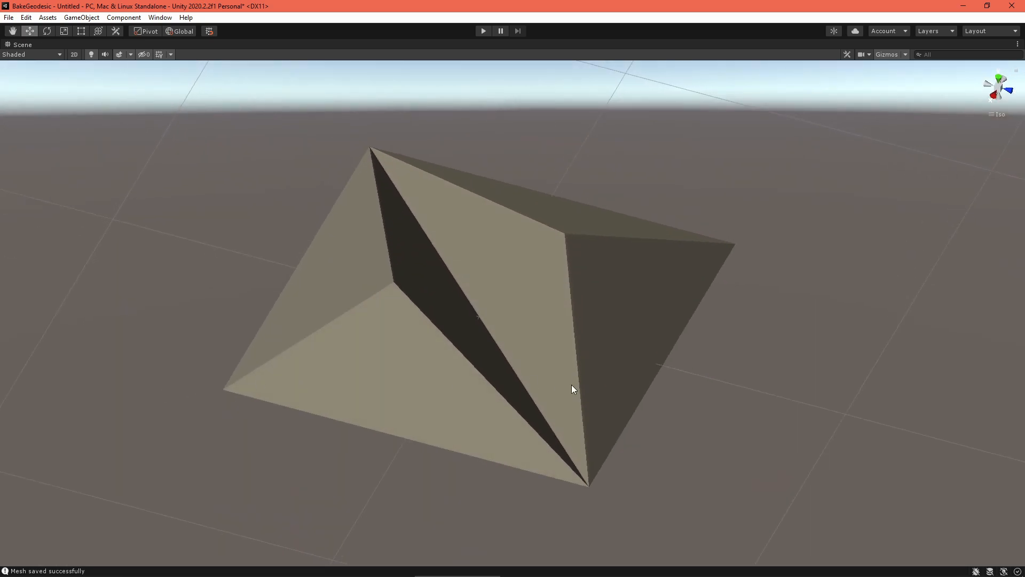
drag(572, 389, 621, 351)
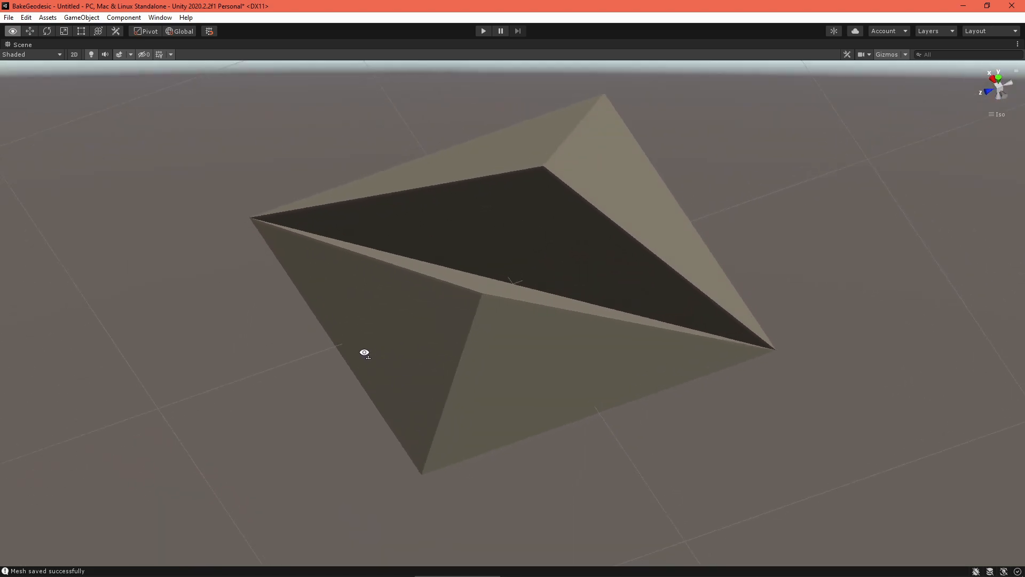
drag(364, 353, 650, 356)
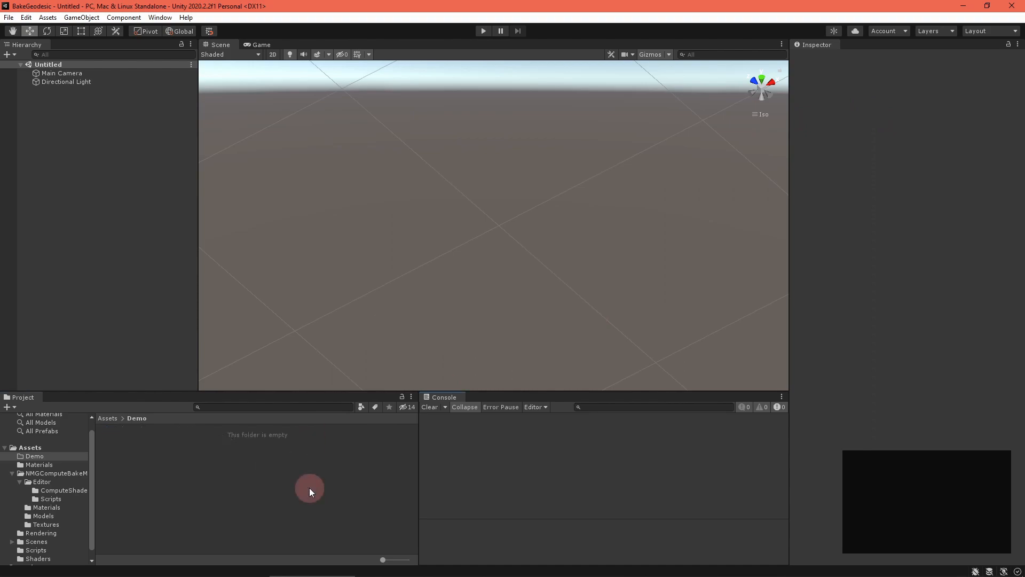
Create a folder named Editor inside Demo and enter it
right_click(310, 489)
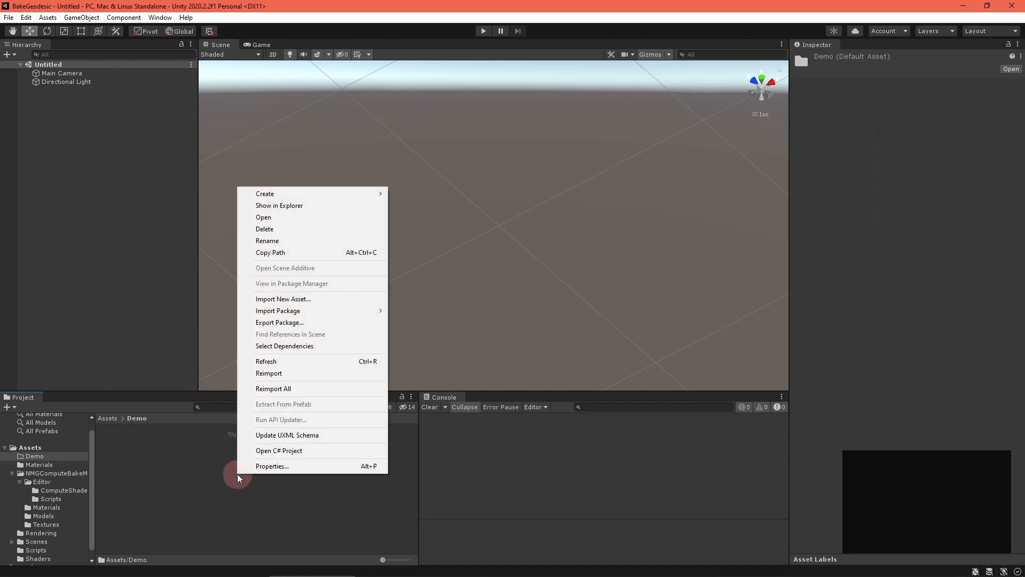
click(264, 193)
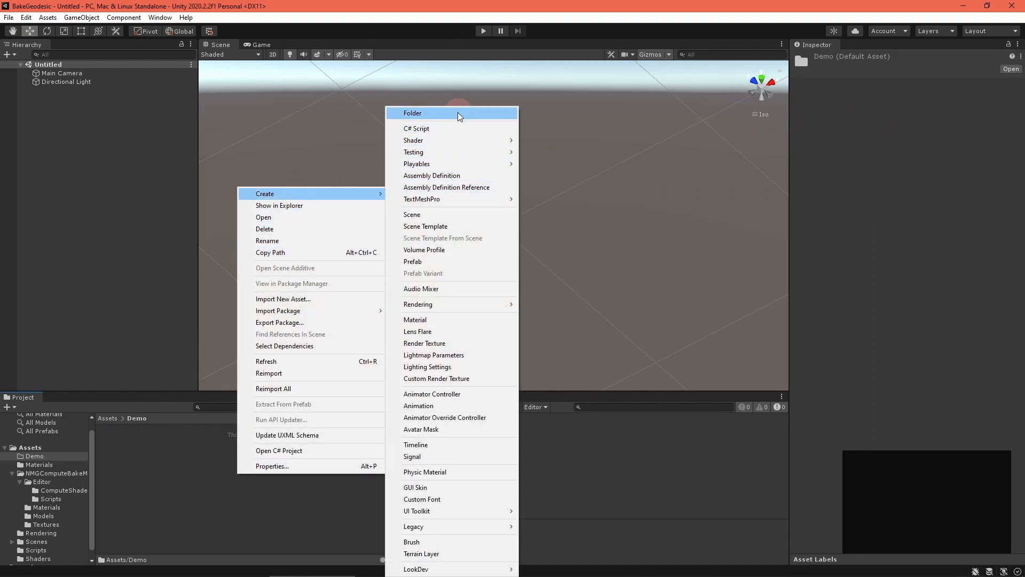
click(434, 113)
text(Editor)
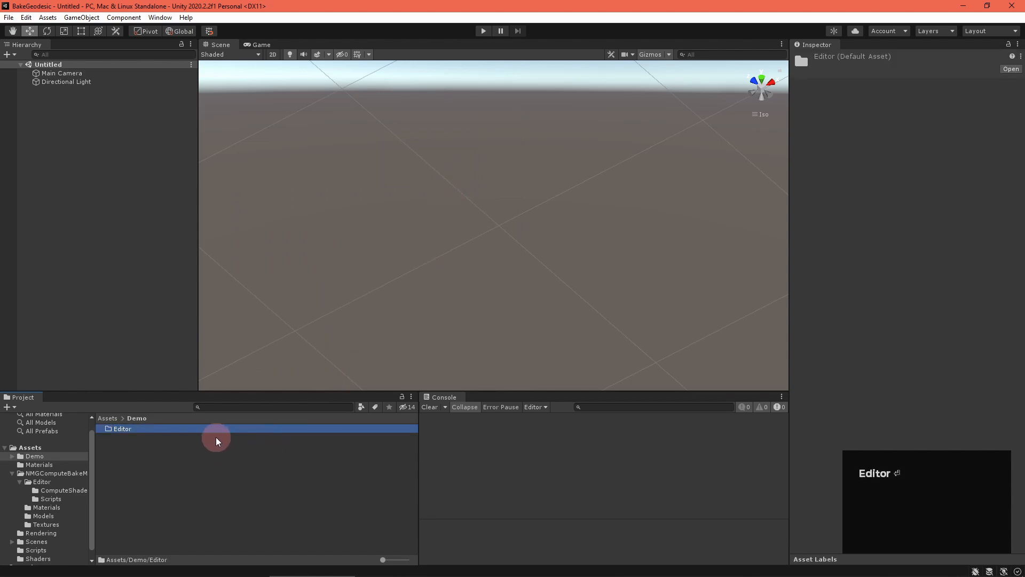
double_click(122, 428)
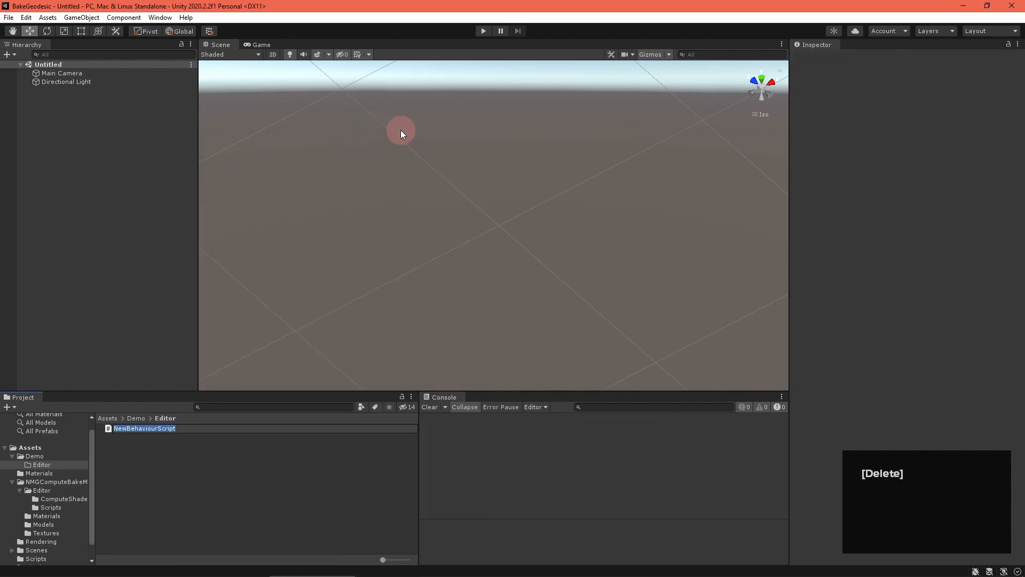
Name the new C# script in the Editor folder PyramidBakeSettings
text(PyramidBakeSettings)
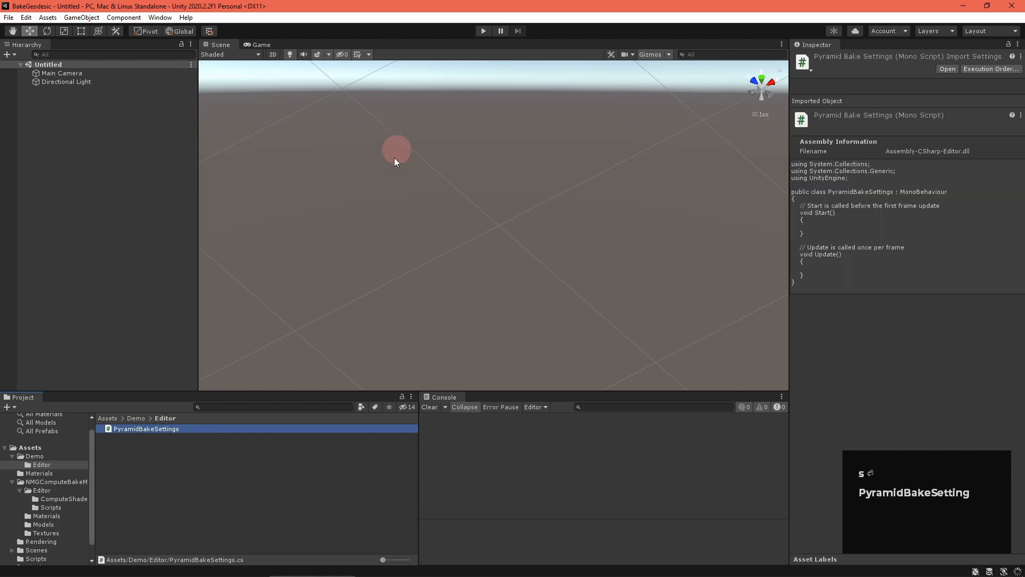
mouse_move(235, 479)
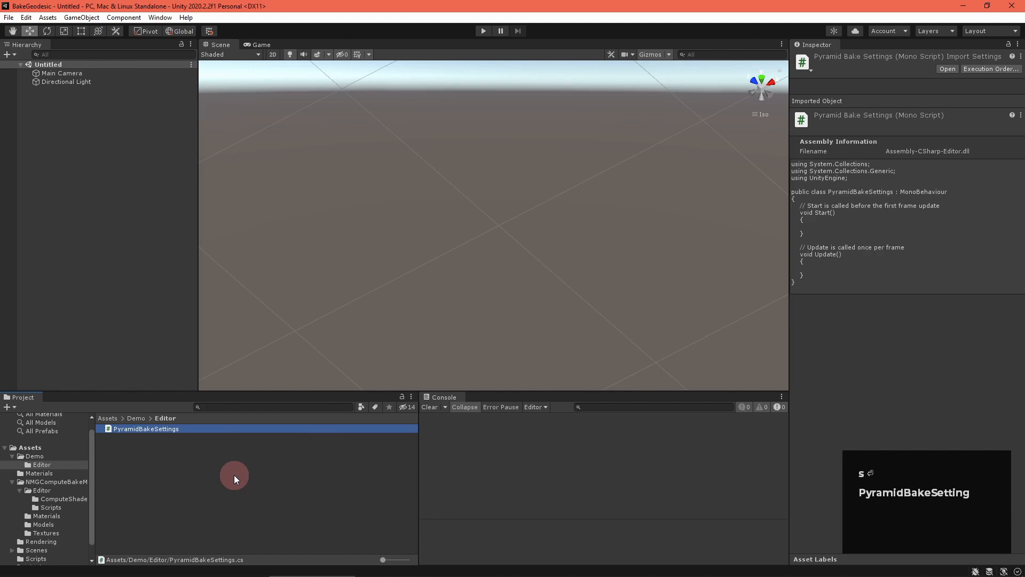
Make PyramidBakeSettings a ScriptableObject with a [CreateAssetMenu] attribute under NedMakesGames
double_click(147, 429)
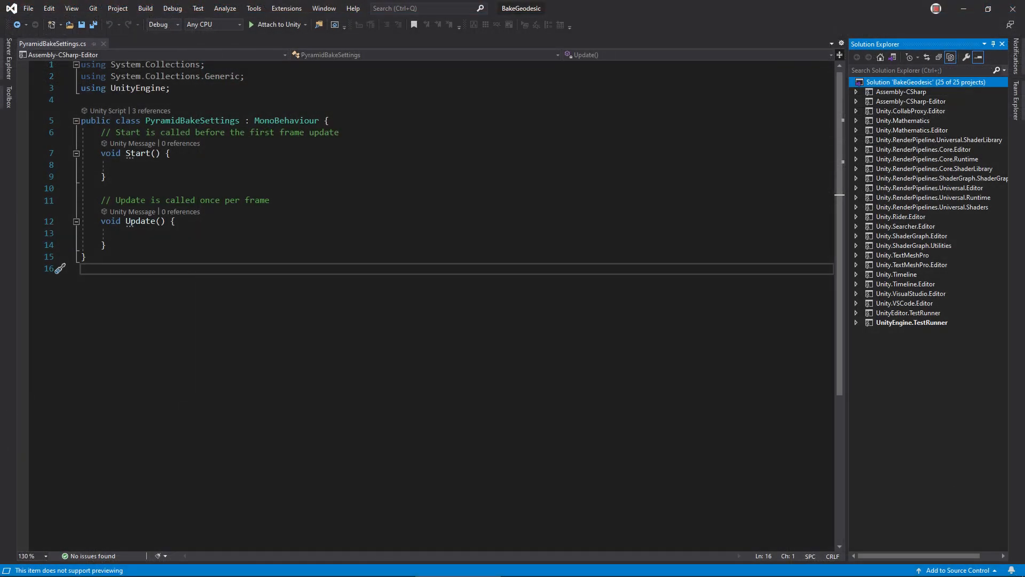
text(ScriptableObject)
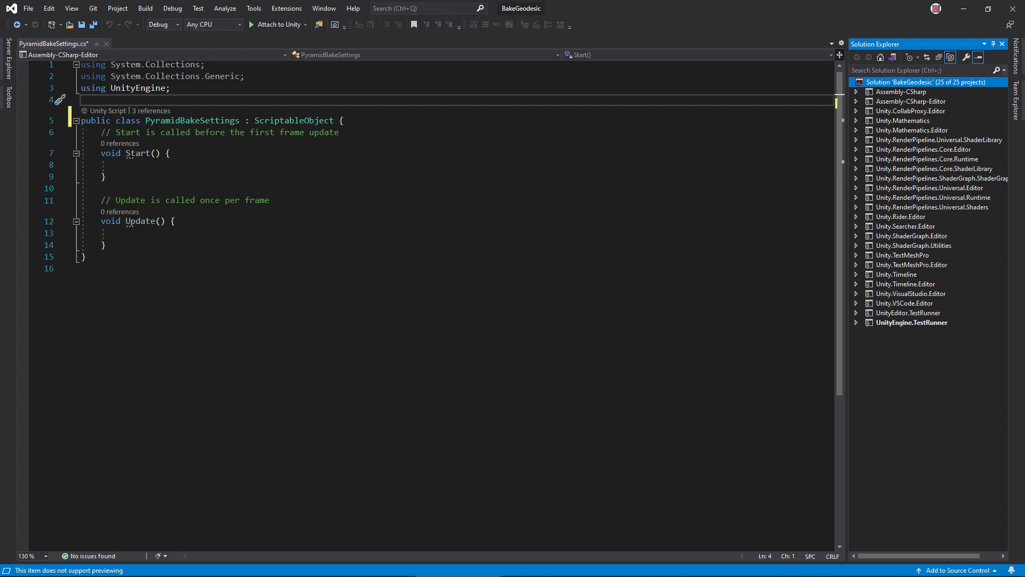
text([CreateAssetMenu(fileName = "PyramidBakeSettings", menuName = "NedMakesGames/PyramidBakeSettings")])
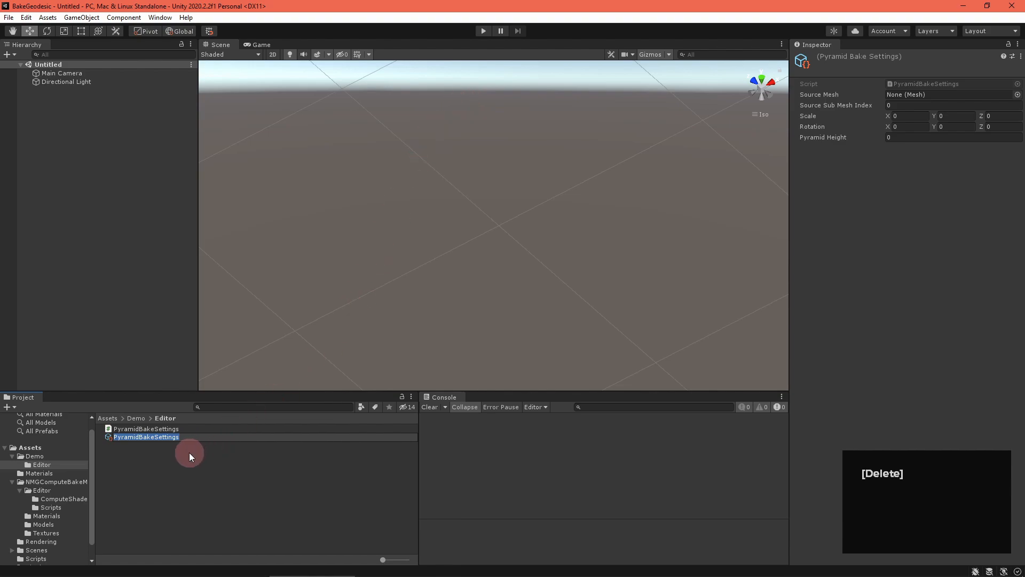
Name the settings asset MyPyramids and start creating a PyramidBakeInspector script in Editor
text(MyPyramids)
click(952, 136)
text(1)
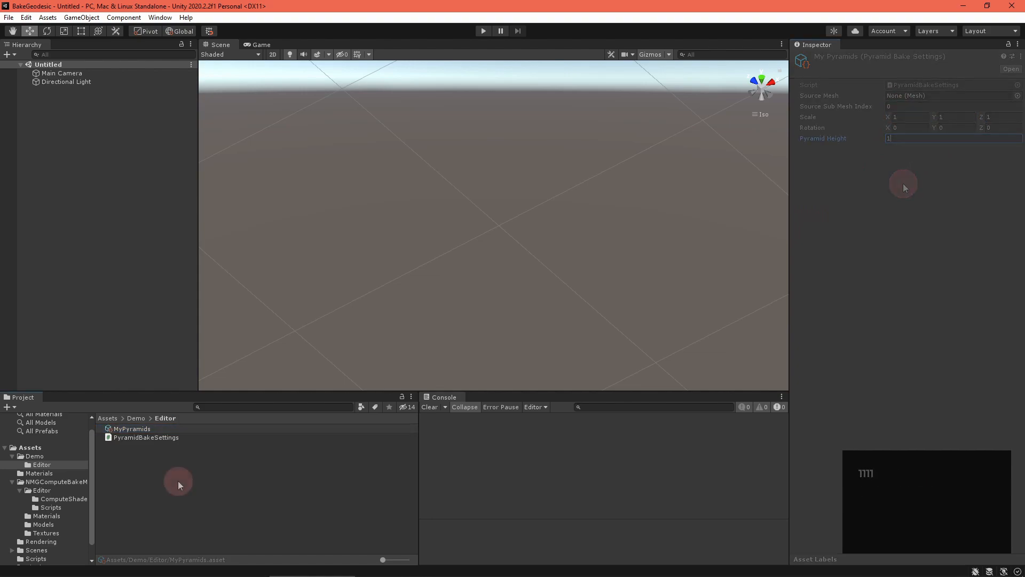
right_click(178, 484)
text(PyramidBakeInspector)
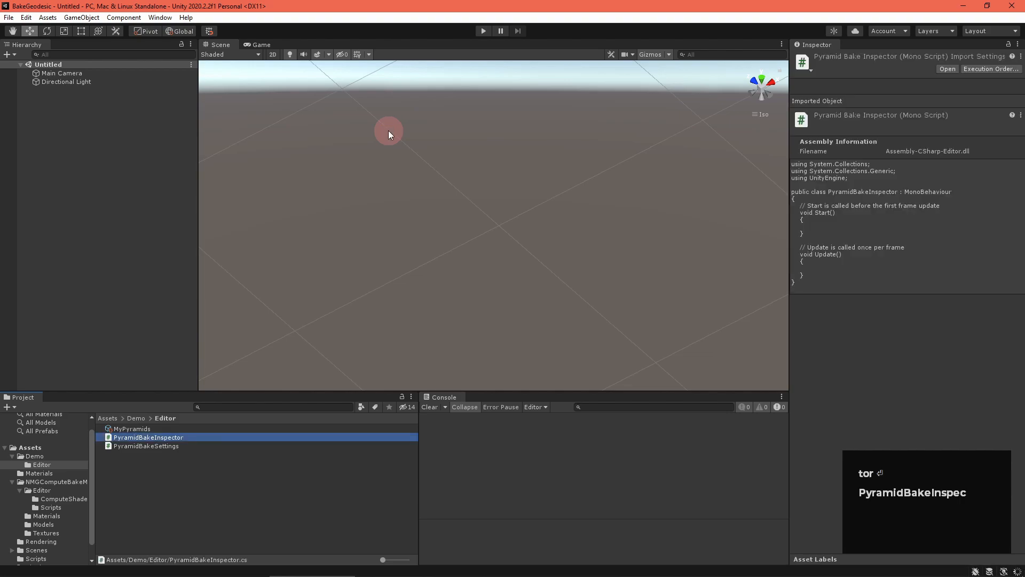
double_click(149, 437)
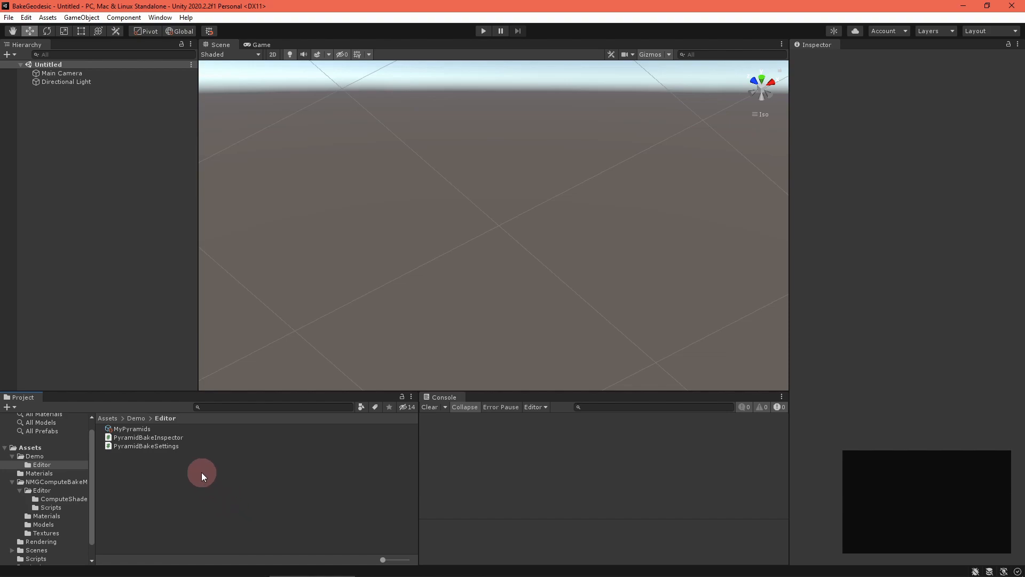
Confirm MyPyramids' Create button logs a message, then add a compute shader to the Editor folder
click(132, 429)
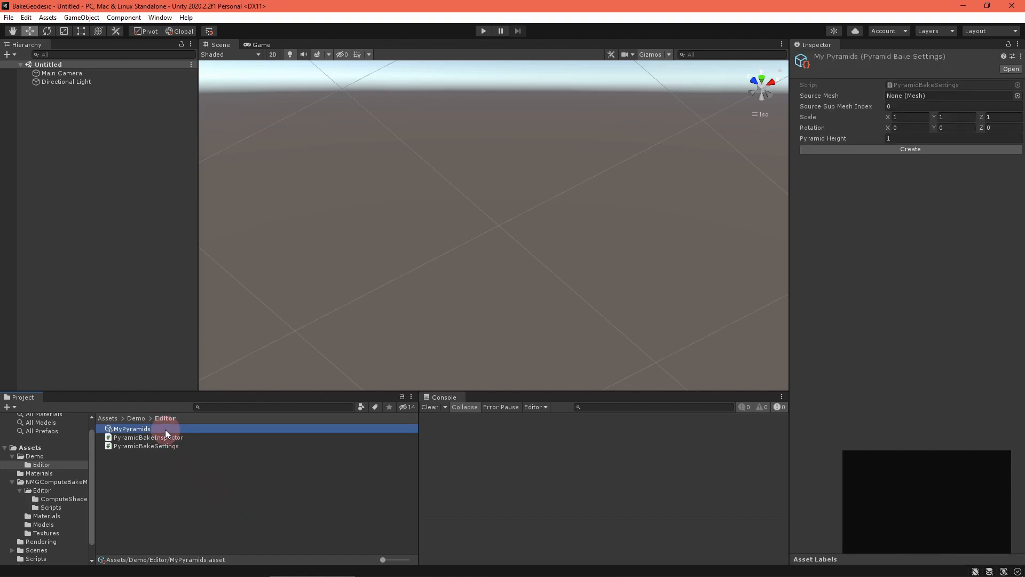
mouse_move(865, 205)
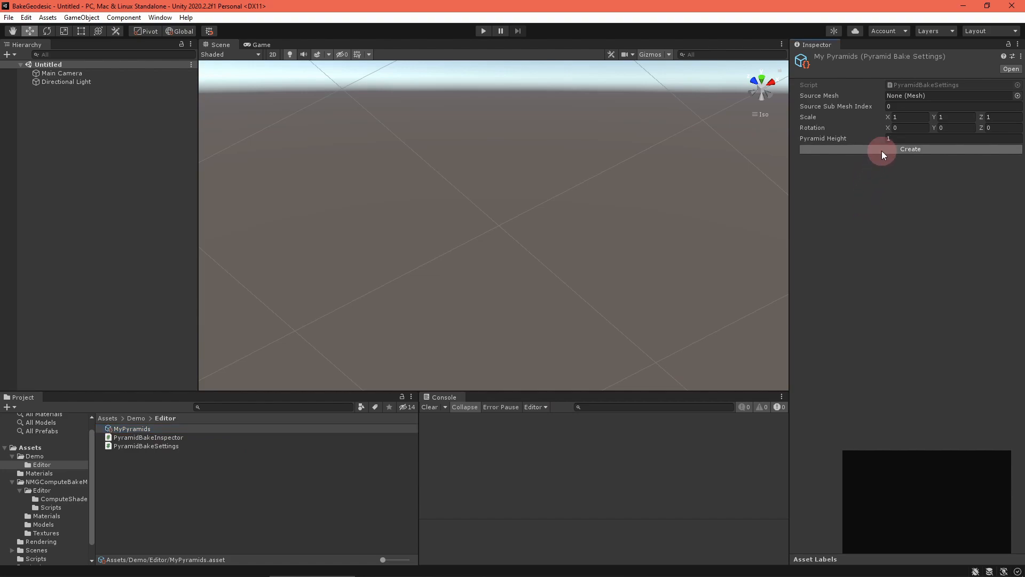
click(909, 148)
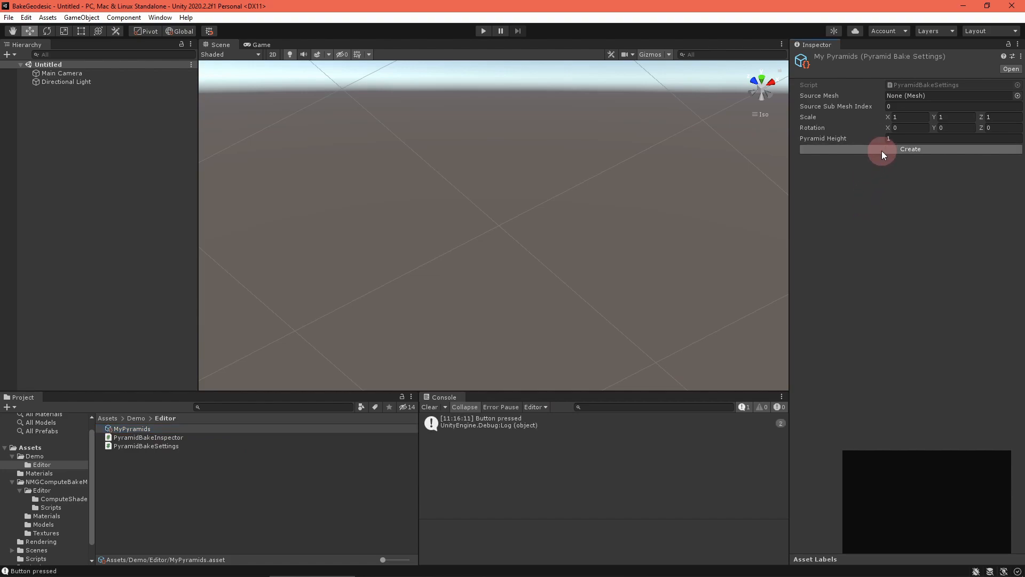
click(910, 148)
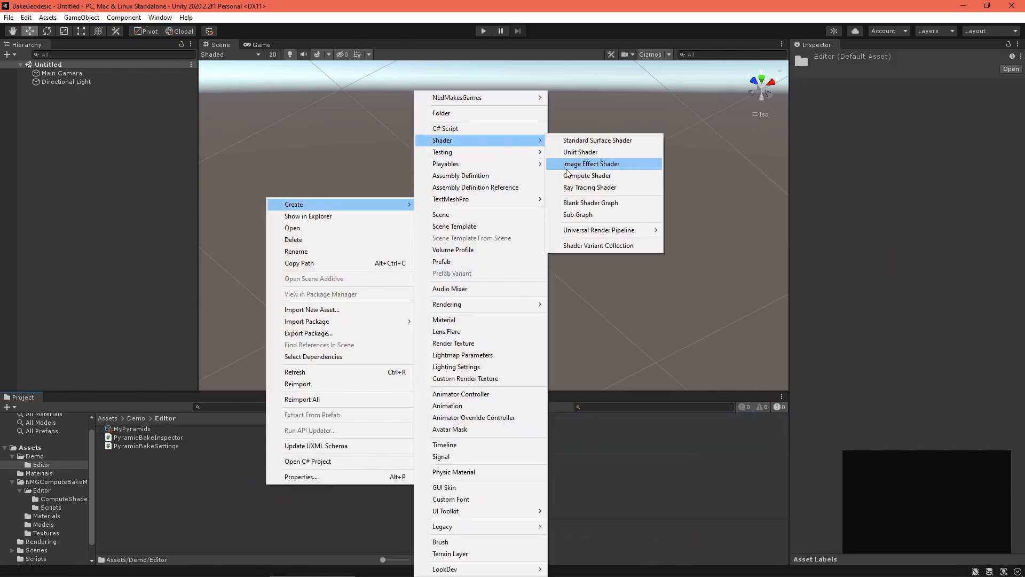
click(592, 163)
text(PyramidBuilder)
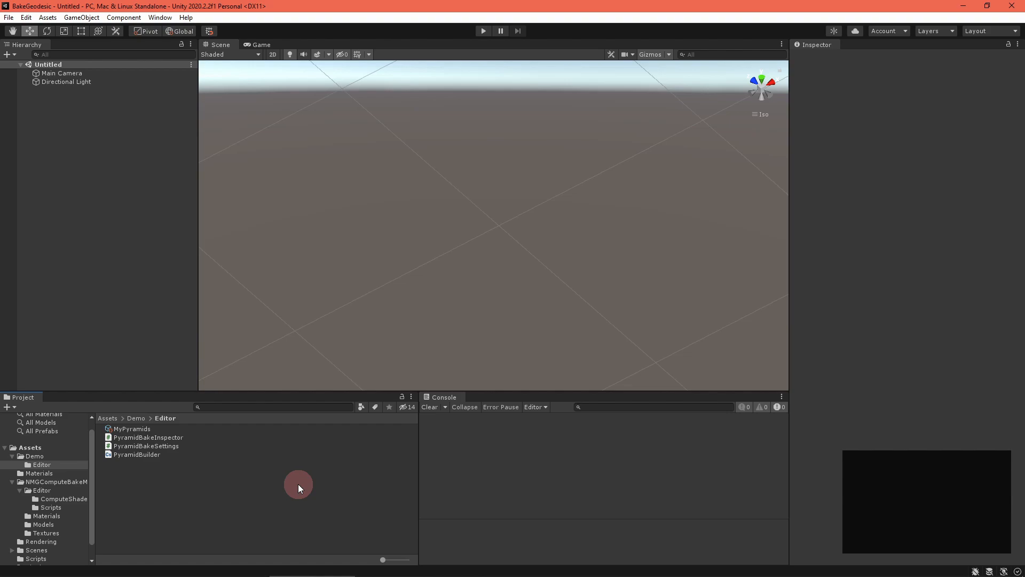
mouse_move(215, 489)
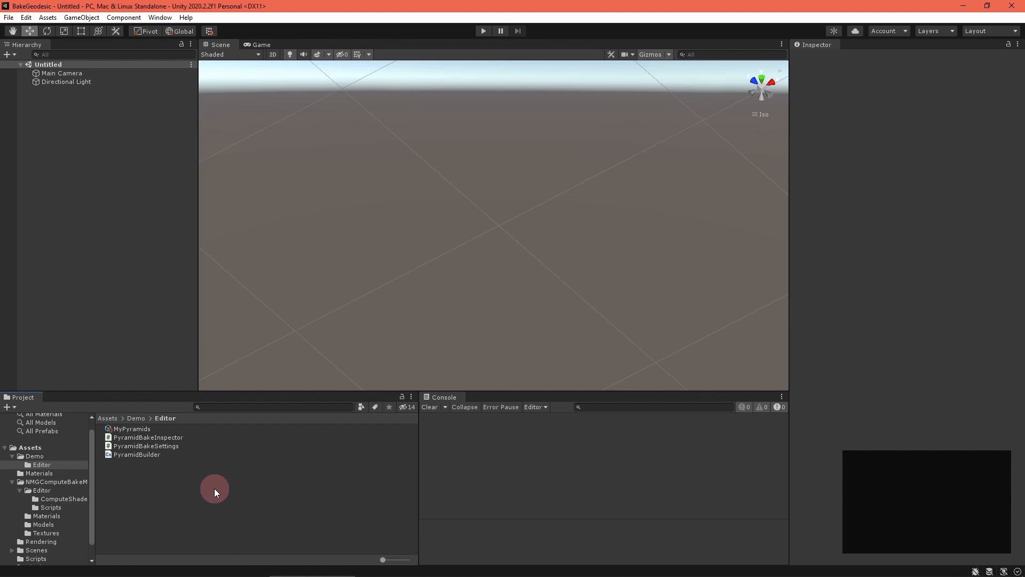
Create a new C# script named PyramidBaker in the Editor folder
right_click(215, 489)
text(PyramidBaker)
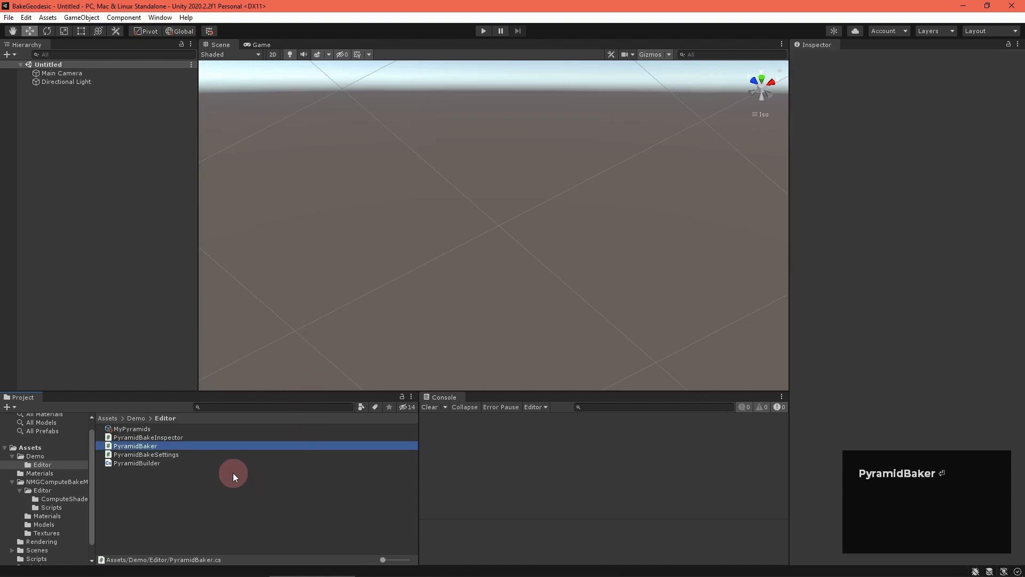
Edit PyramidBaker to declare public static bool Run(ComputeShader, PyramidBakeSettings, out Mesh)
double_click(129, 445)
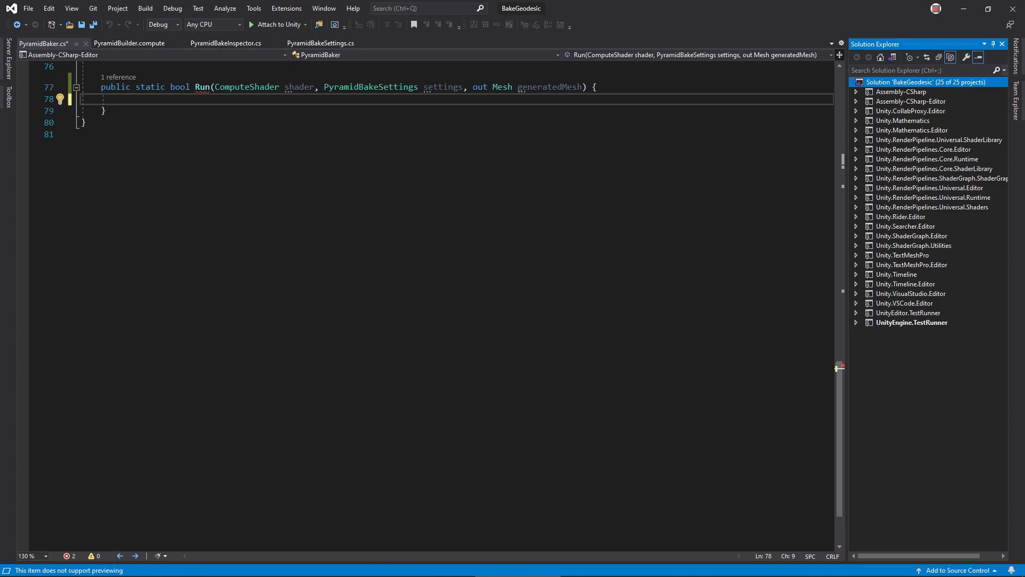
text(// Decompose the mesh into vertex/index buffers)
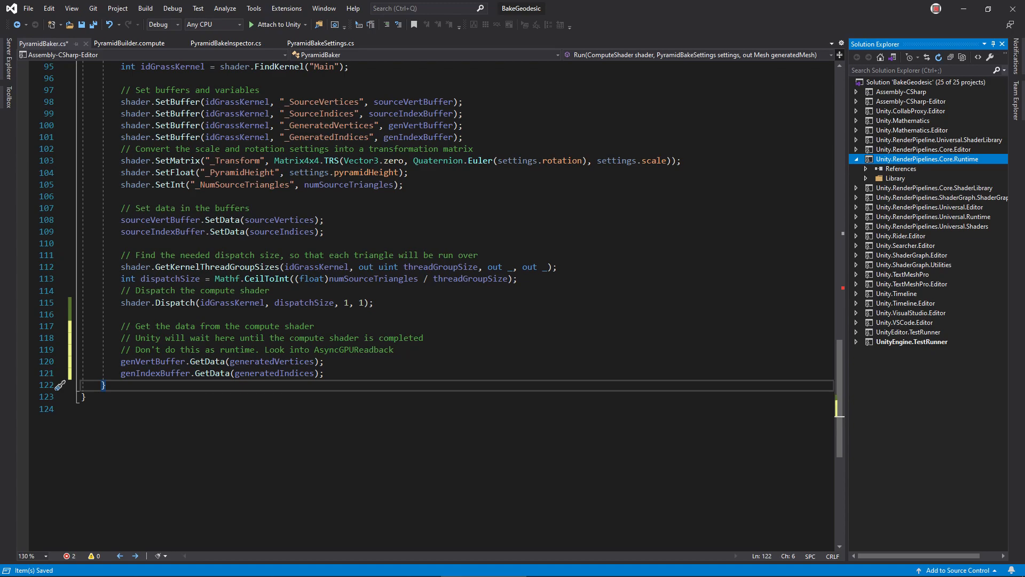
Finish Run by composing the mesh from the buffers and returning true
text(// Compose the vertex/index buffers into a mesh)
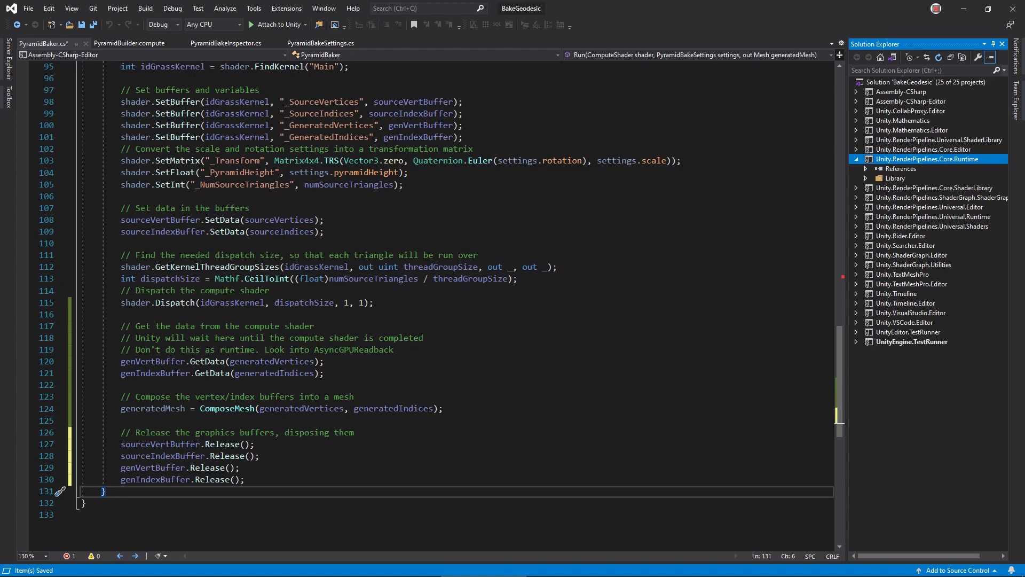
text(return true; // No error)
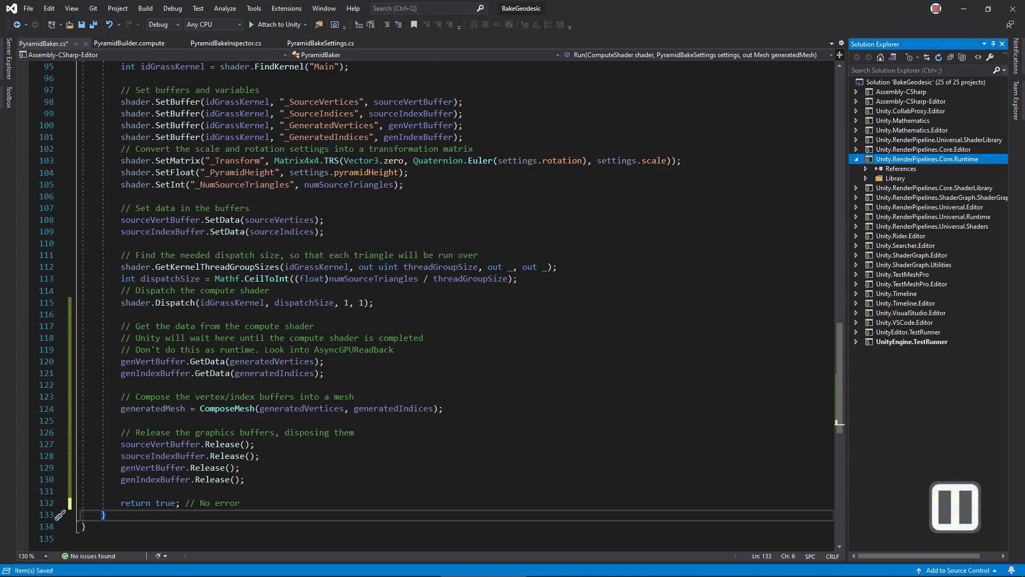
In PyramidBakeInspector's Create handler call PyramidBaker.Run with shader and settings, then clear the progress bar
click(224, 43)
text(EditorUtility.DisplayProgressBar("Building mesh", "", 0);)
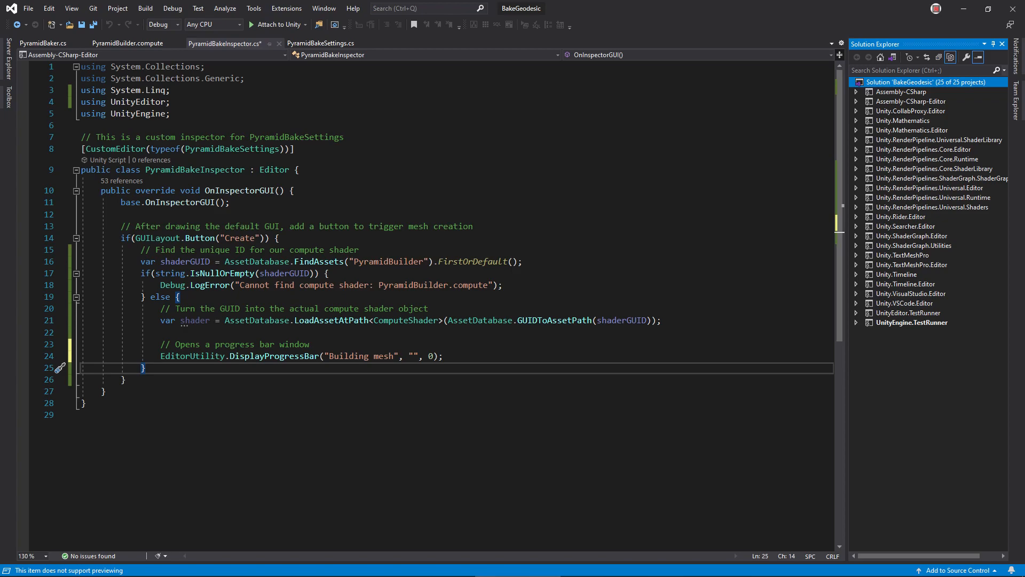
text(// Run the baker)
text(var settings = serializedObject.targetObject as PyramidBakeSettings;)
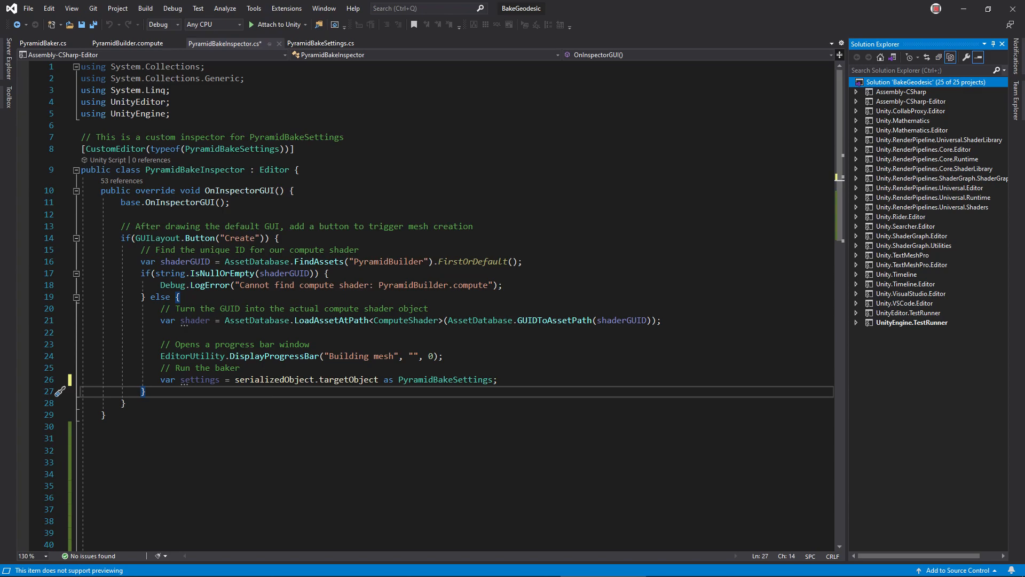
text(bool success = PyramidBaker.Run(shader, settings, out var generatedMesh);)
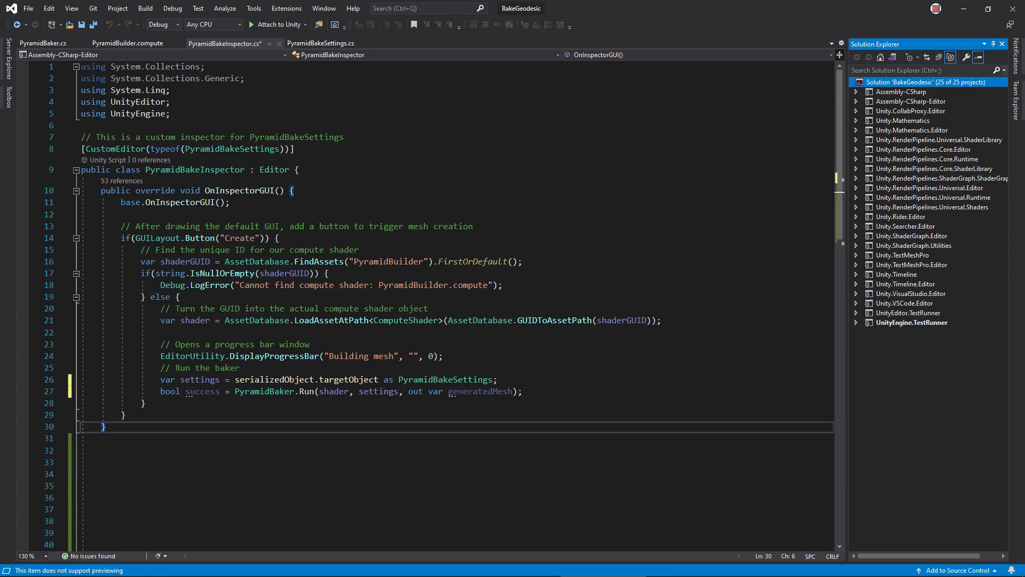
text(EditorUtility.ClearProgressBar();)
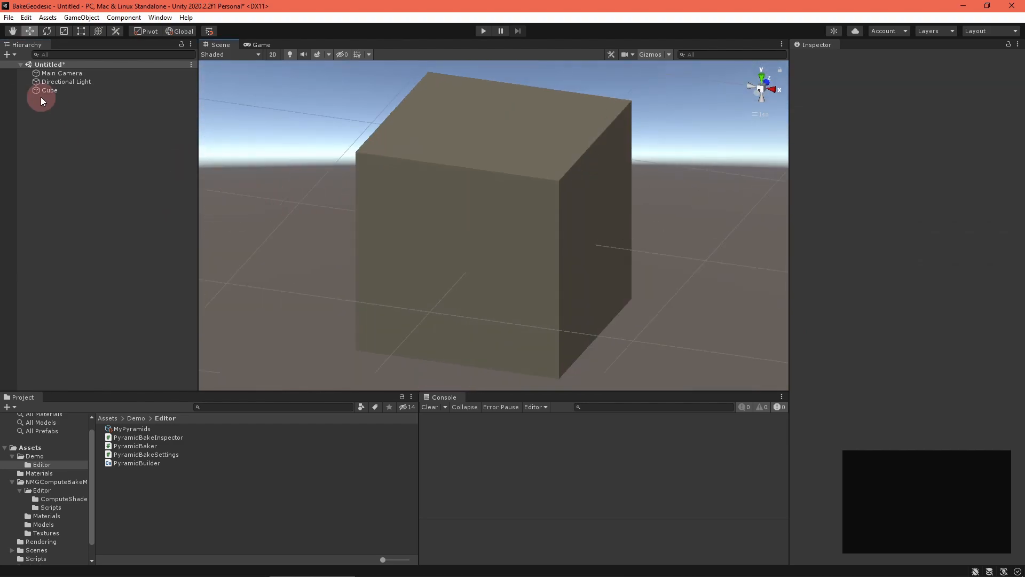
Bake the Cube source mesh from the MyPyramids settings and save it as CubePyramids
click(49, 90)
text(TestMaterial)
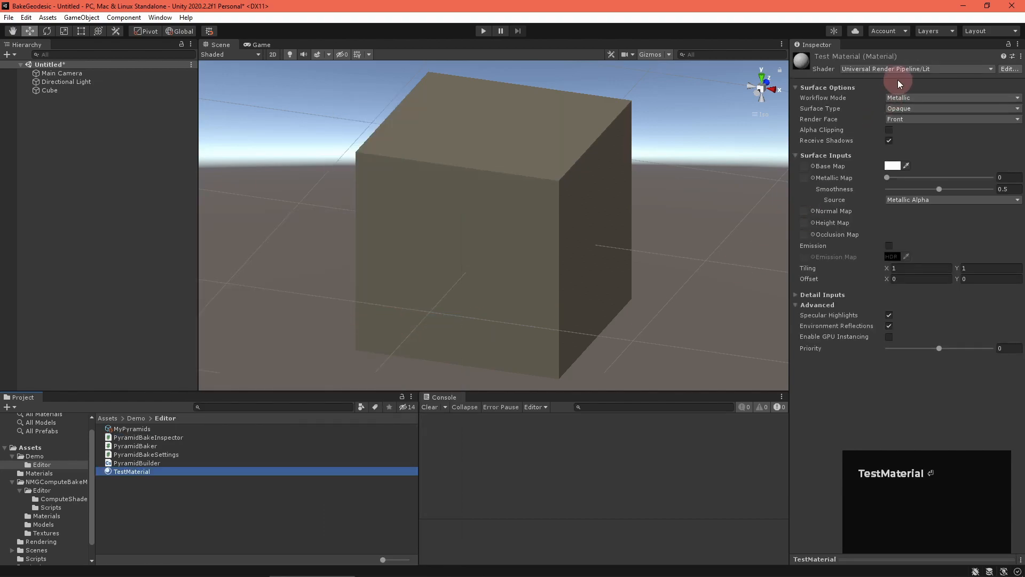
click(133, 428)
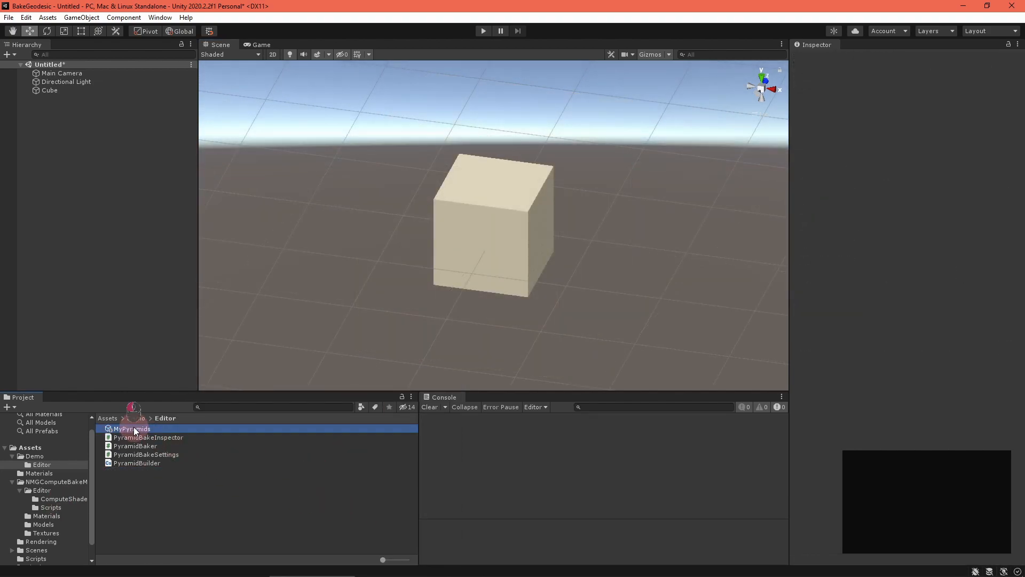
click(131, 428)
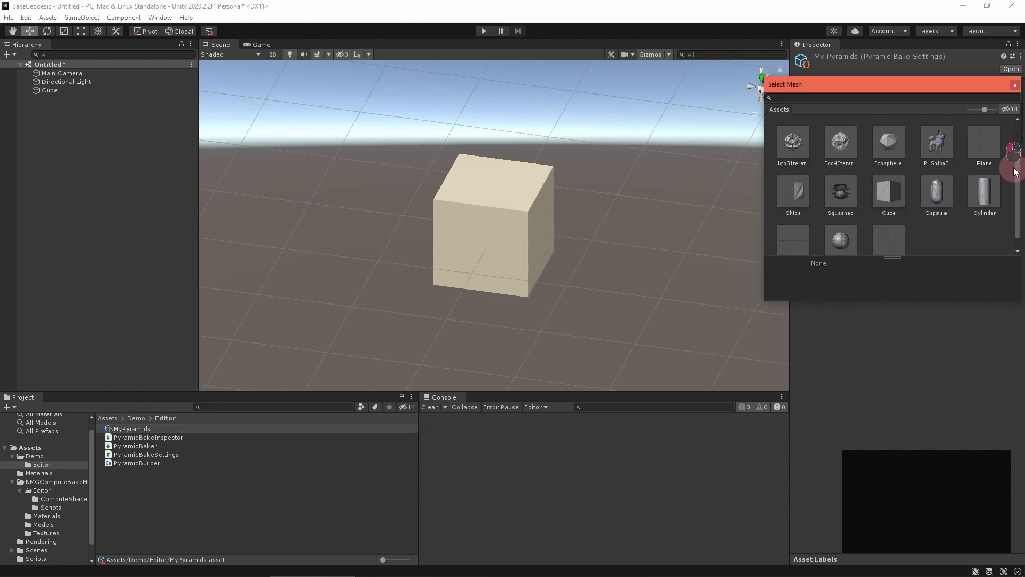
click(889, 191)
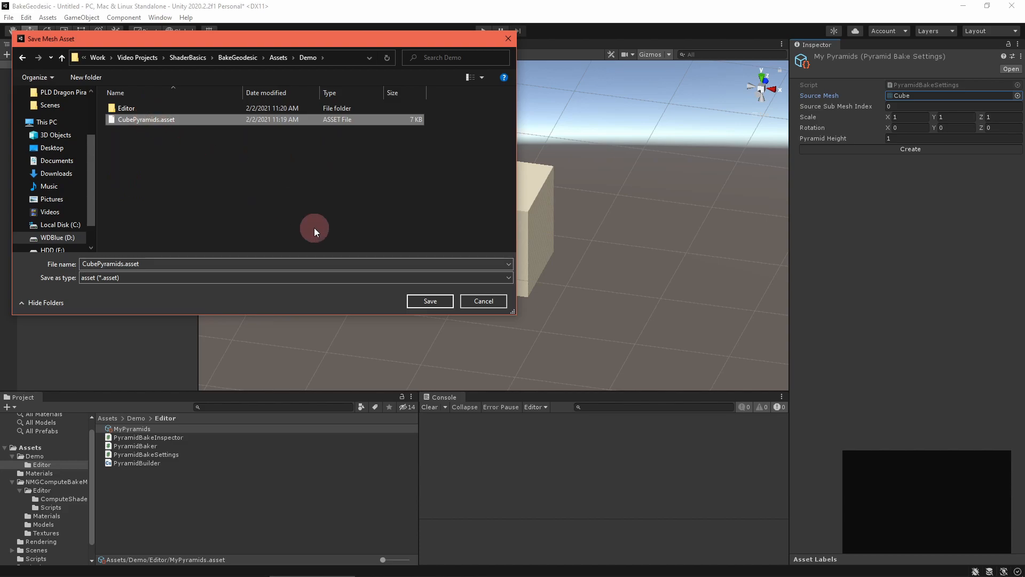
click(429, 301)
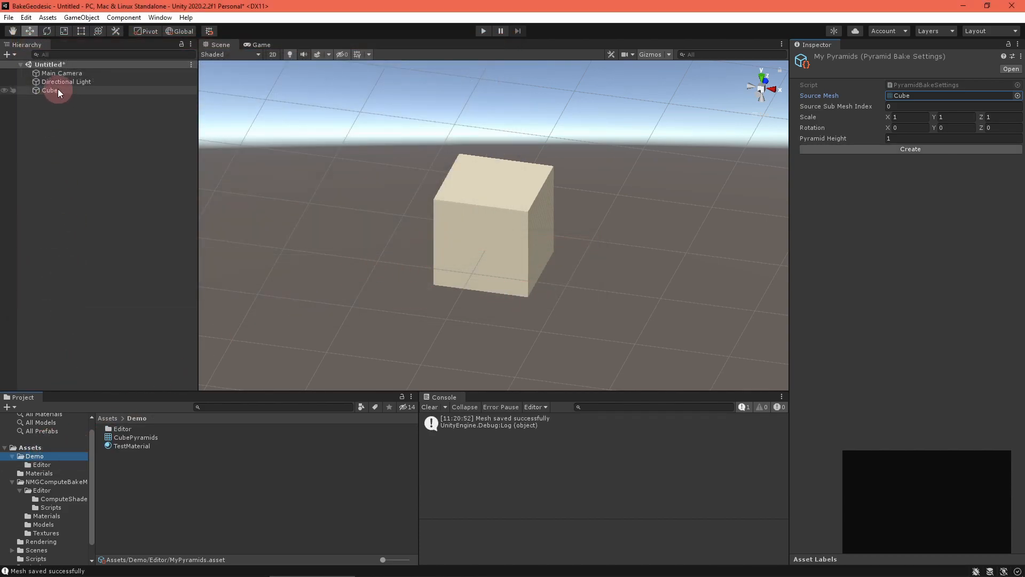
Assign CubePyramids to the Cube's Mesh Filter and orbit to view the spiked result
click(49, 90)
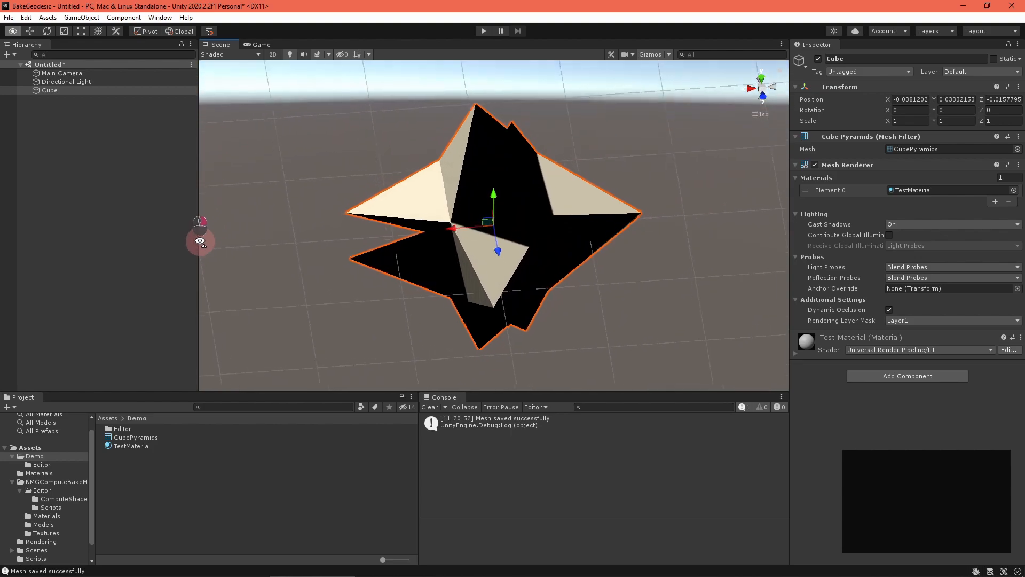
drag(202, 232, 612, 206)
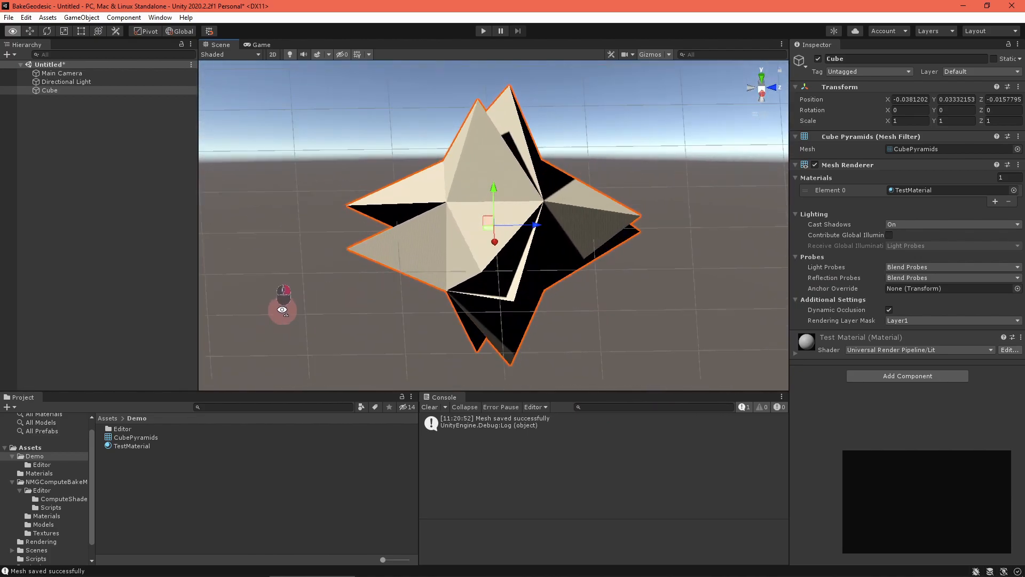
click(482, 30)
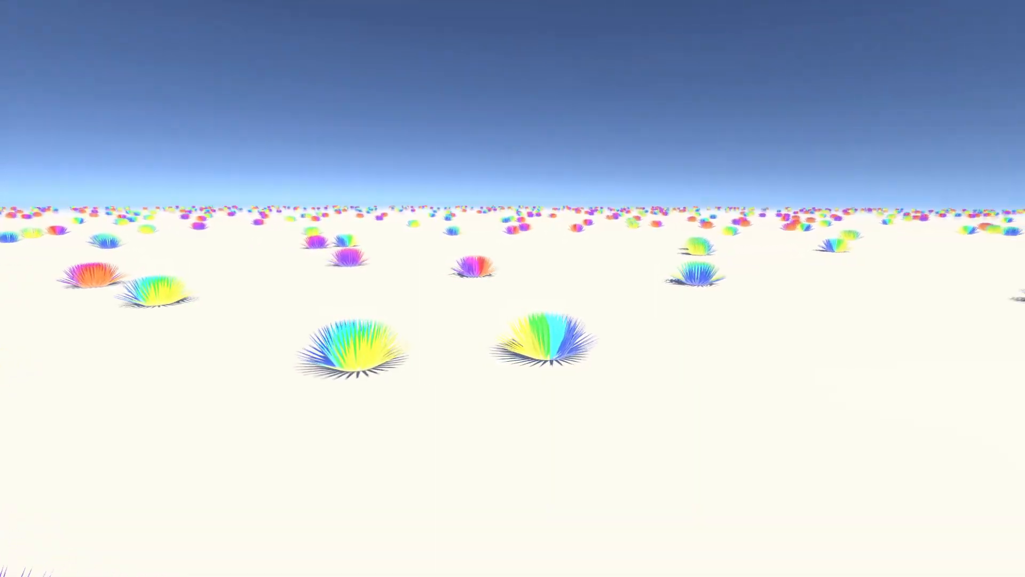